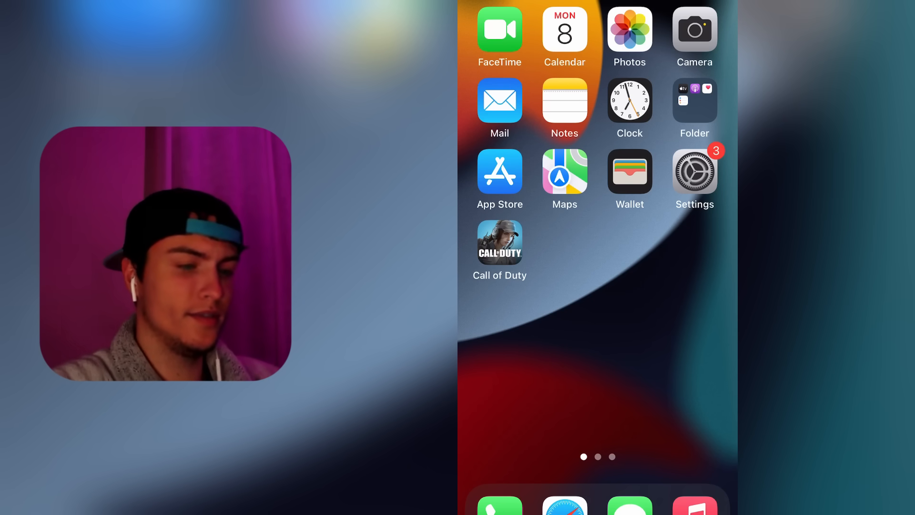
Launch Call of Duty Mobile from the Home Screen to reach its login screen
{"action": "left_click", "coordinate": [498, 243]}
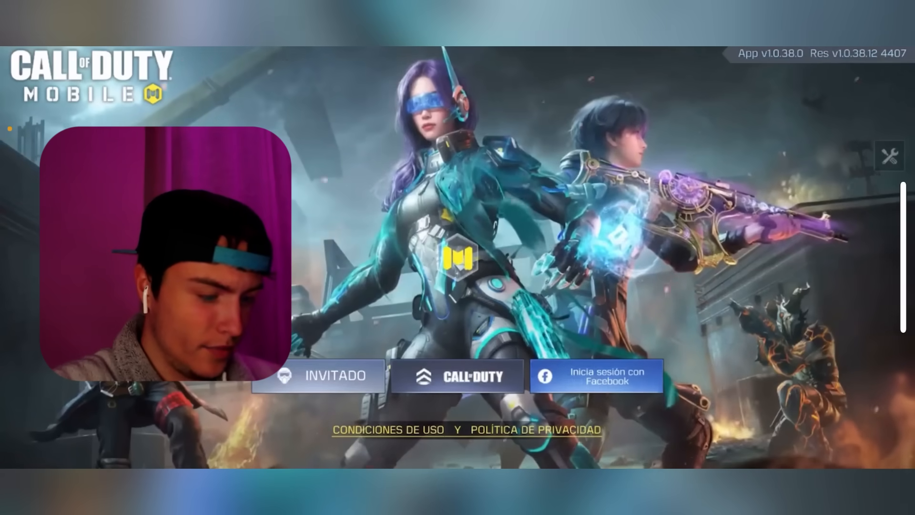
Enter the Call of Duty Mobile lobby as a guest (INVITADO)
{"action": "left_click", "coordinate": [319, 376]}
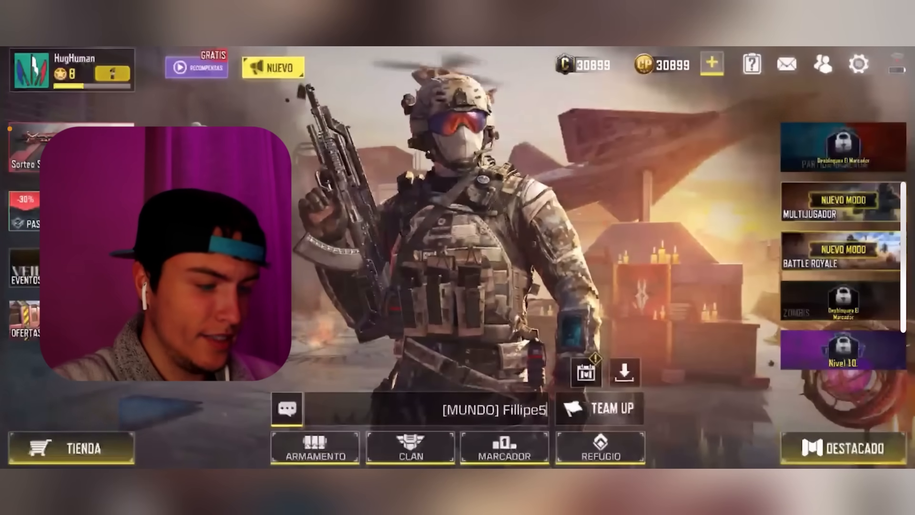
{"action": "left_click", "coordinate": [69, 448]}
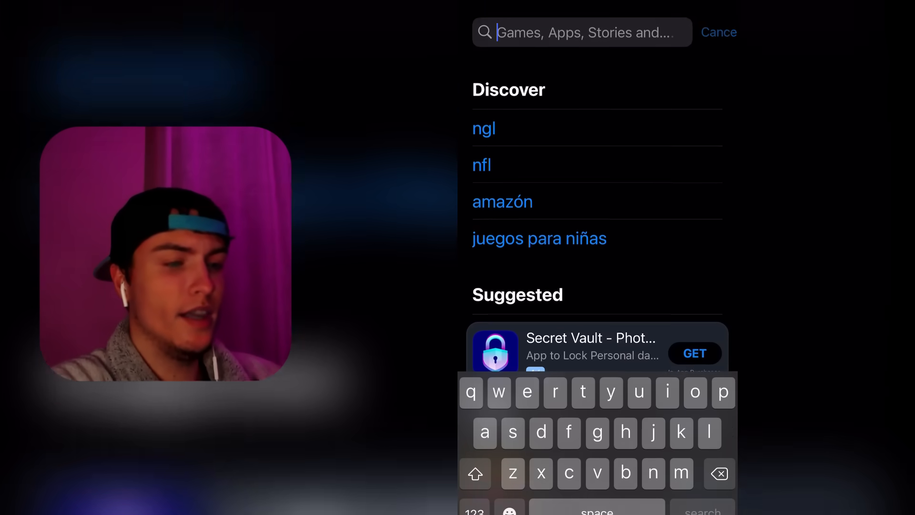
Search the App Store for 'cal', surfacing the Call of Duty Mobile suggestion
{"action": "type", "text": "cal"}
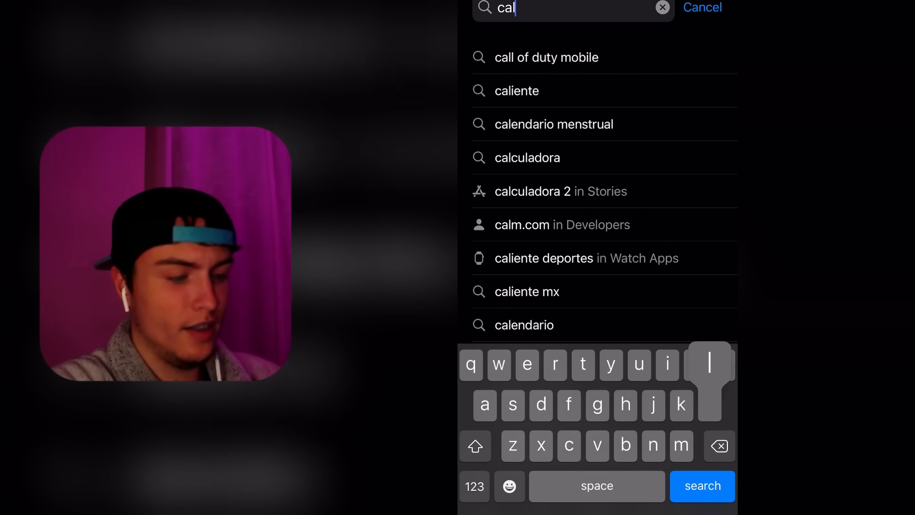
{"action": "left_click", "coordinate": [547, 57]}
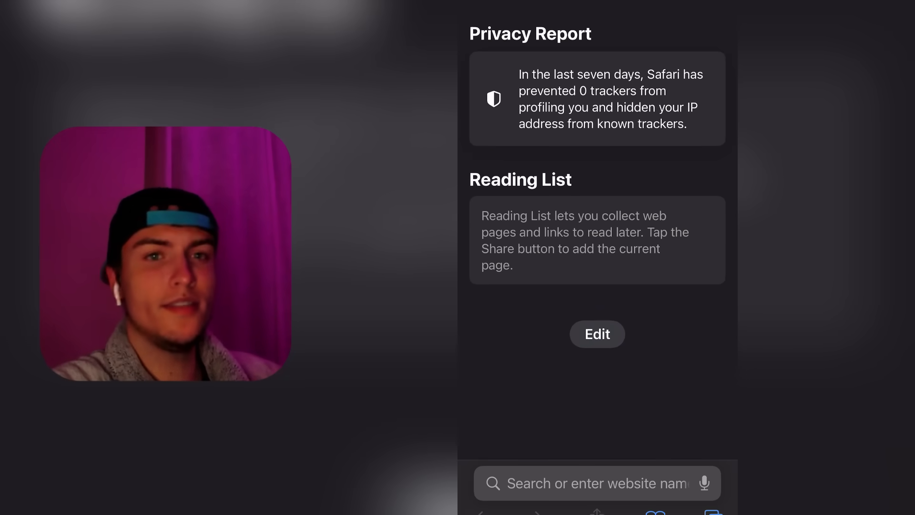
Navigate Safari to appsafe.club and look over its mods page
{"action": "left_click", "coordinate": [583, 482]}
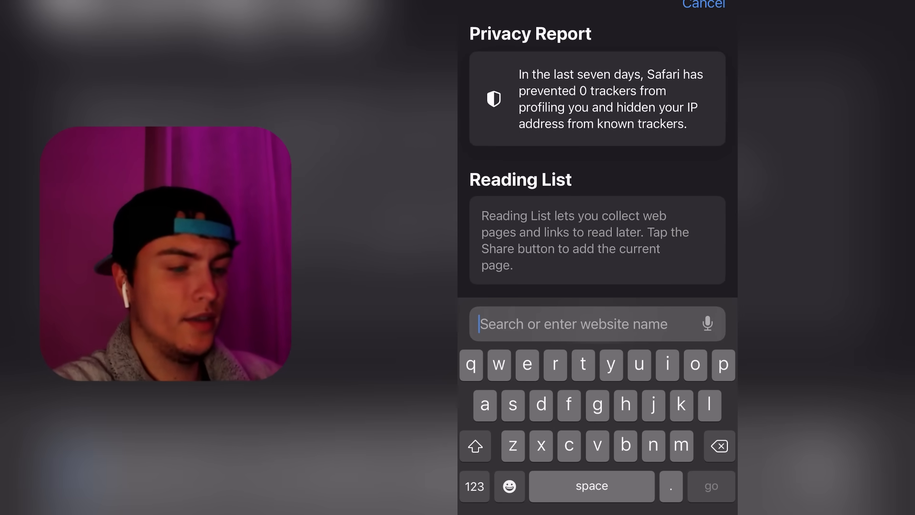
{"action": "type", "text": "appsafe.club"}
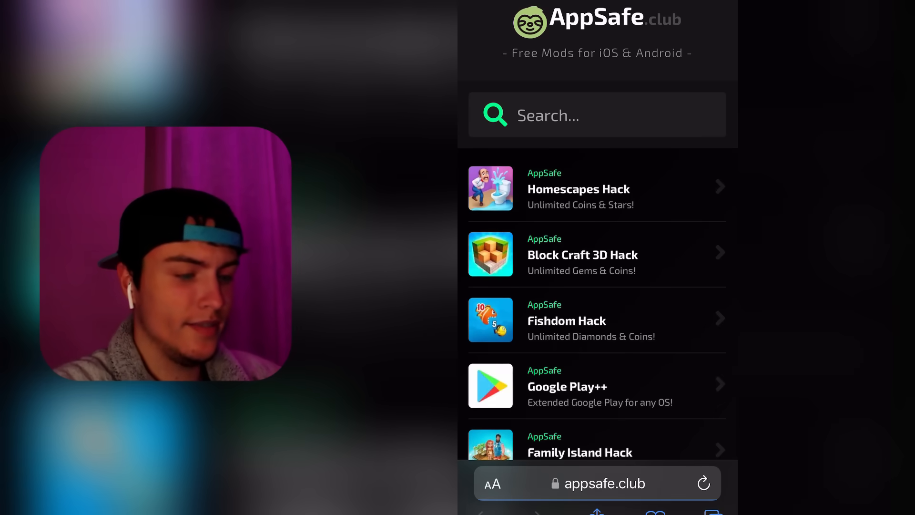
{"action": "scroll", "scroll_direction": "down", "scroll_amount": 3}
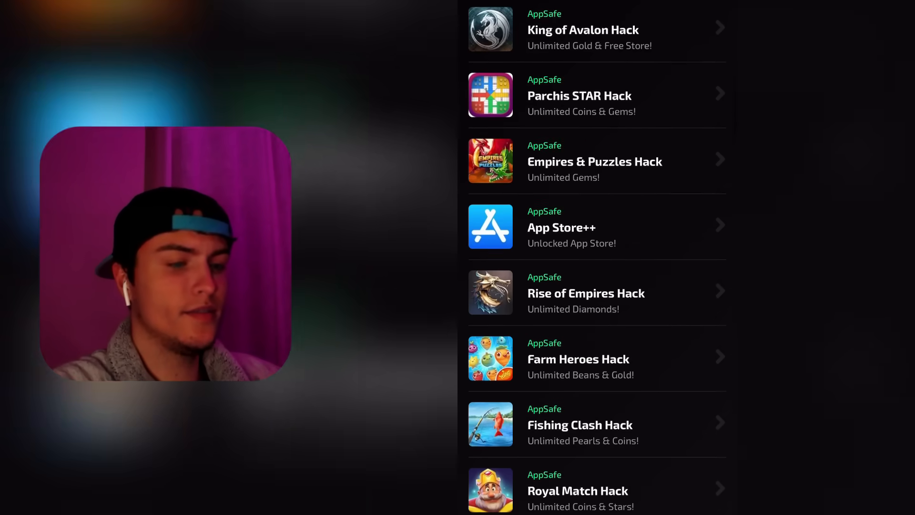
{"action": "scroll", "scroll_direction": "up", "scroll_amount": 3}
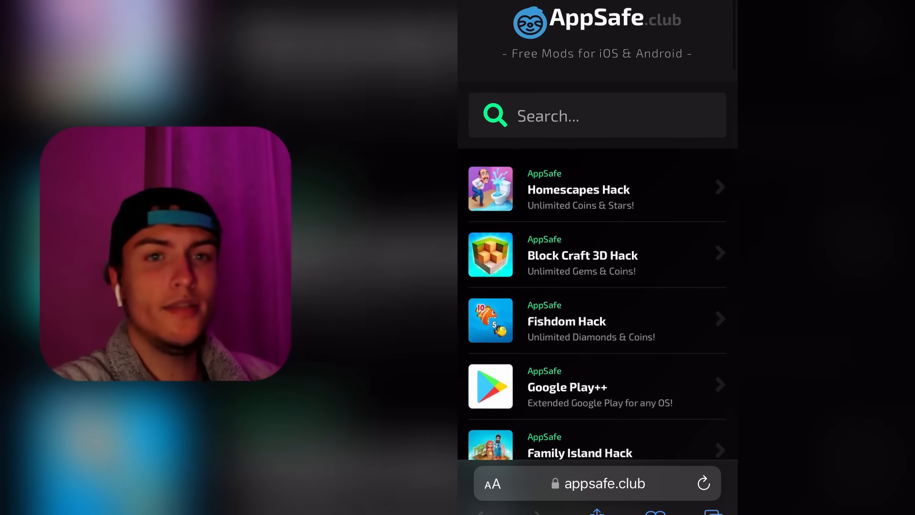
Search the site for 'Call of duty' and open the Call Of Duty Hack entry
{"action": "left_click", "coordinate": [595, 115]}
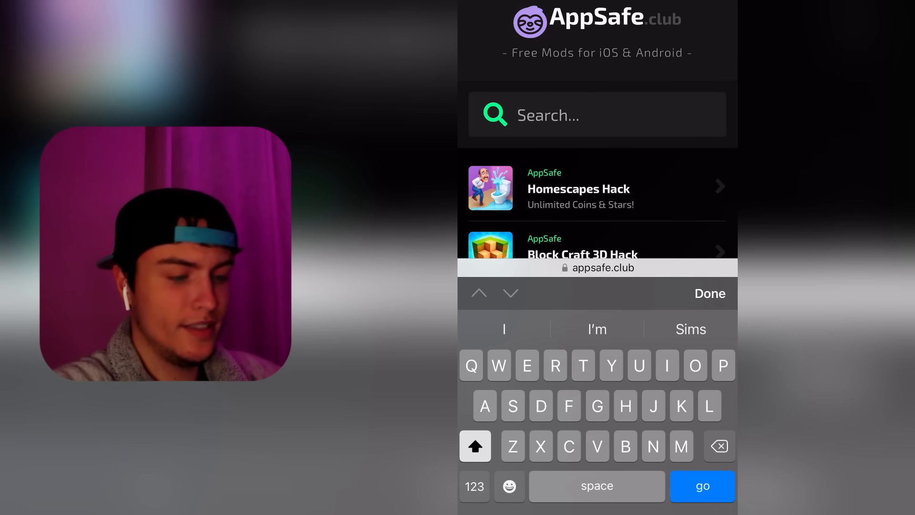
{"action": "type", "text": "Call of"}
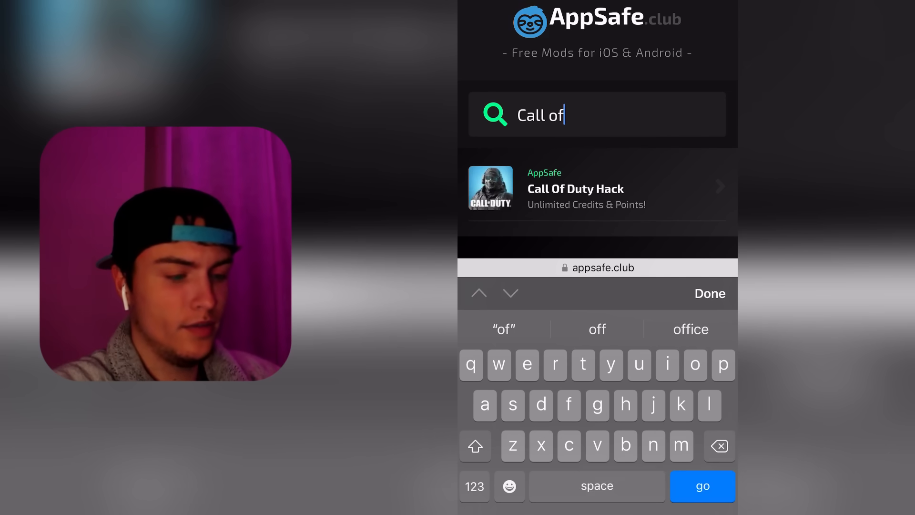
{"action": "type", "text": "duty"}
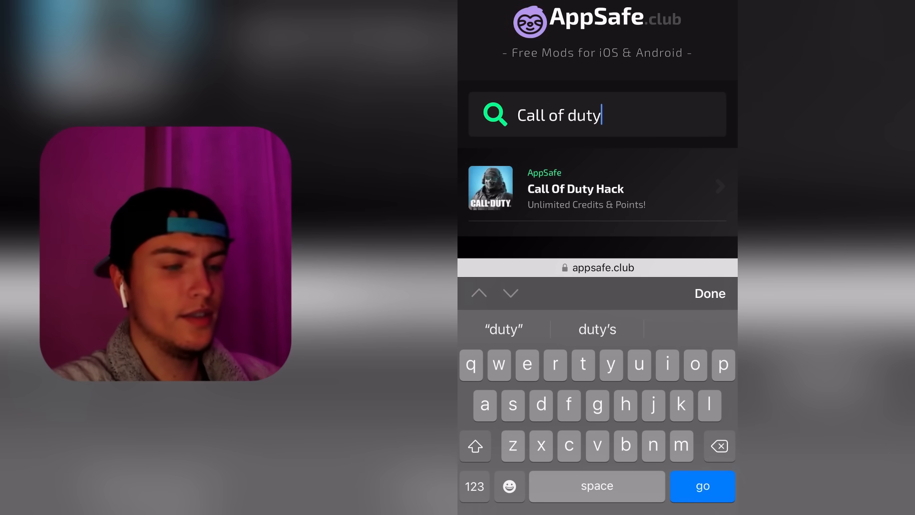
{"action": "left_click", "coordinate": [703, 486]}
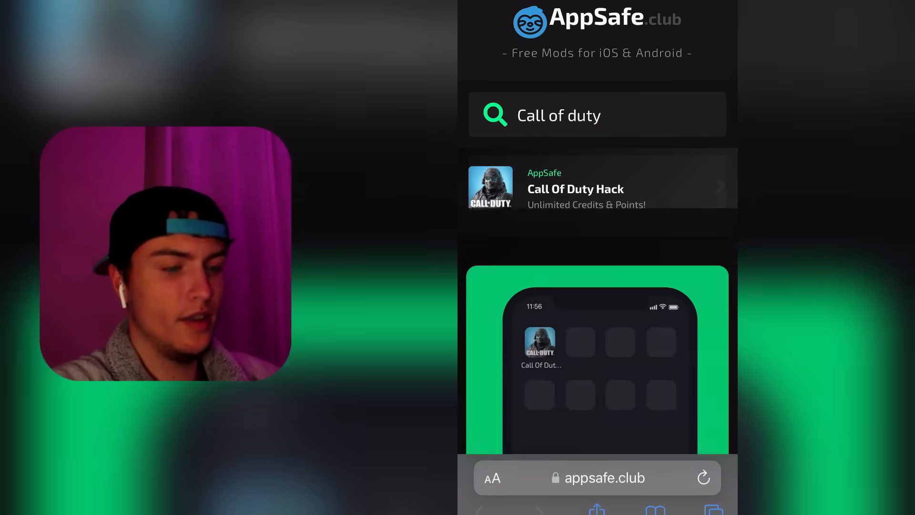
Start the injection, bringing up the 'Injecting... Connecting with your phone' dialog
{"action": "scroll", "scroll_direction": "down", "scroll_amount": 3}
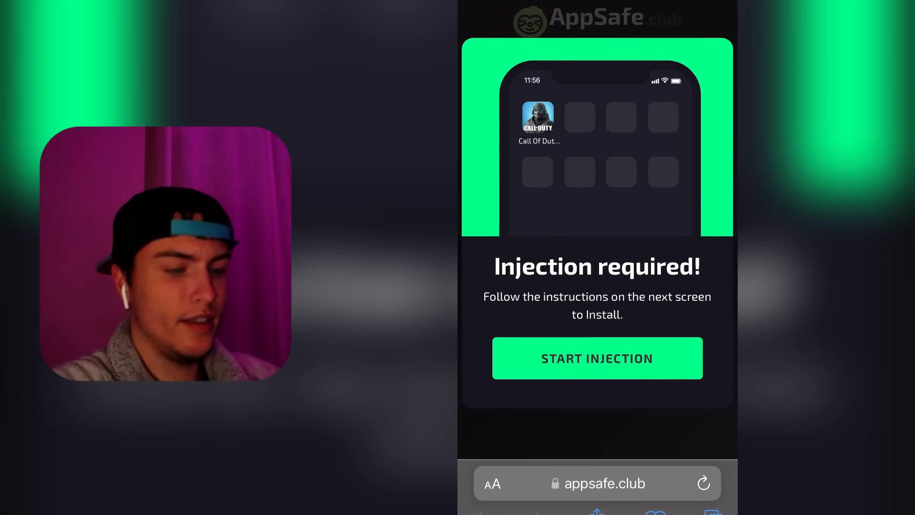
{"action": "left_click", "coordinate": [597, 358]}
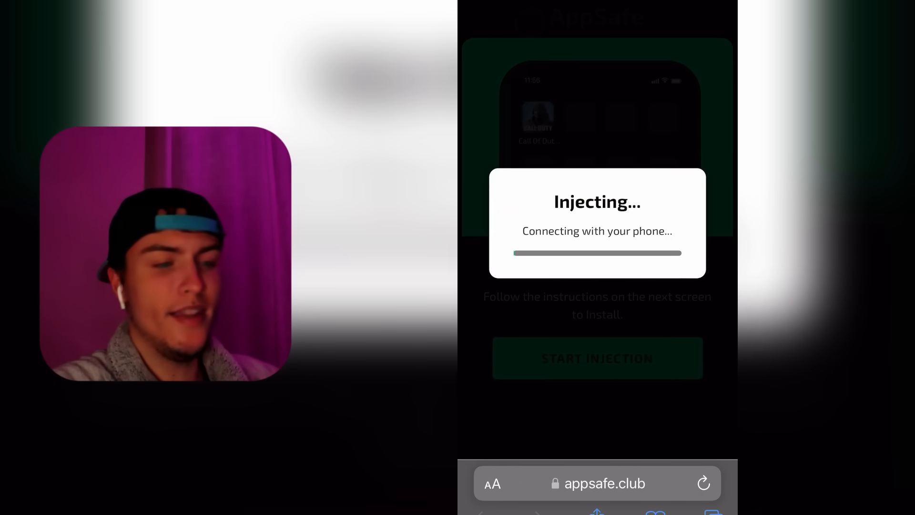